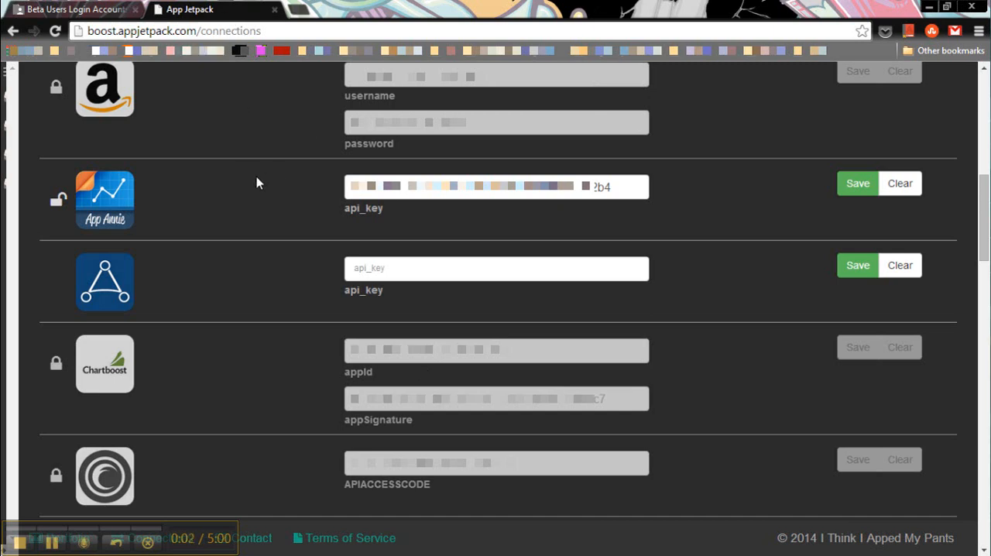
{"action": "mouse_move", "coordinate": [356, 316]}
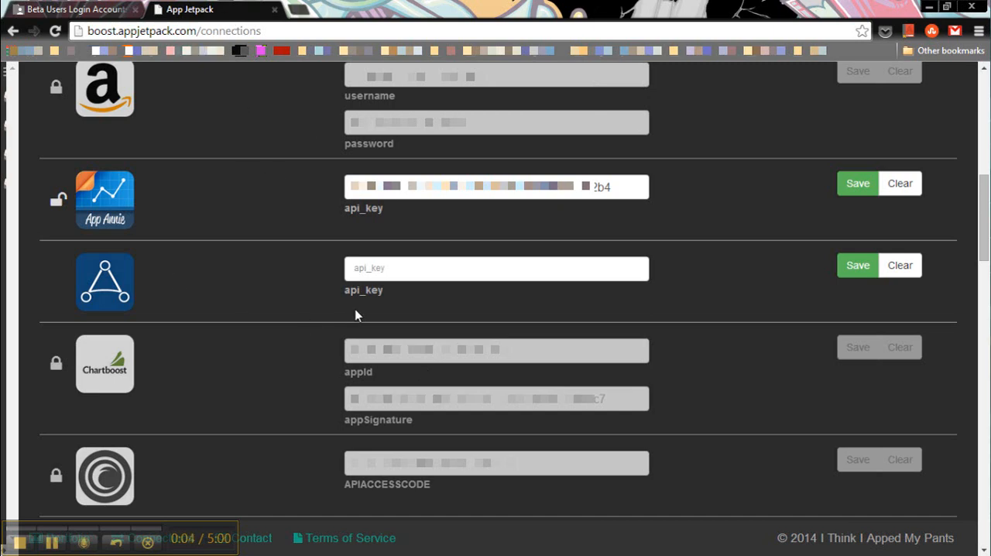
{"action": "mouse_move", "coordinate": [317, 7]}
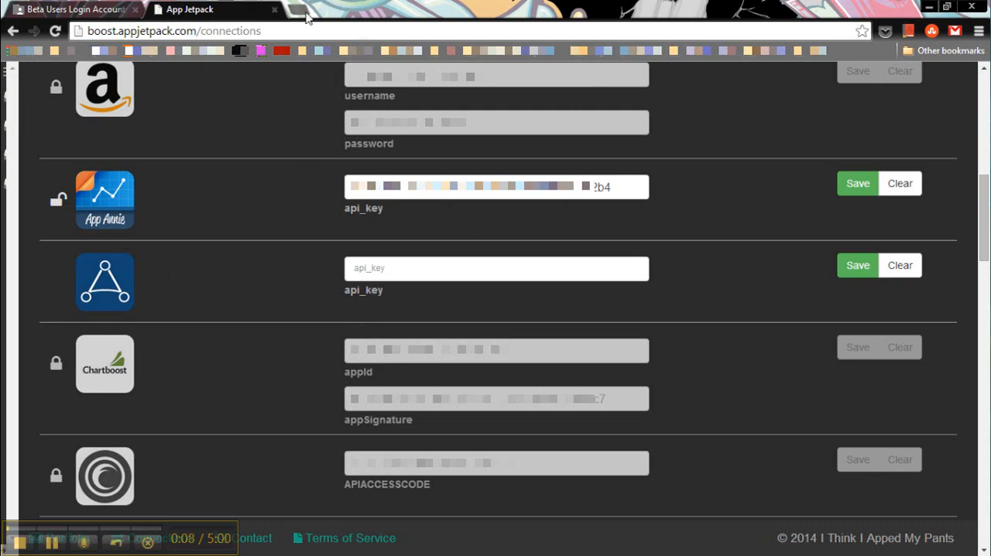
{"action": "left_click", "coordinate": [325, 9]}
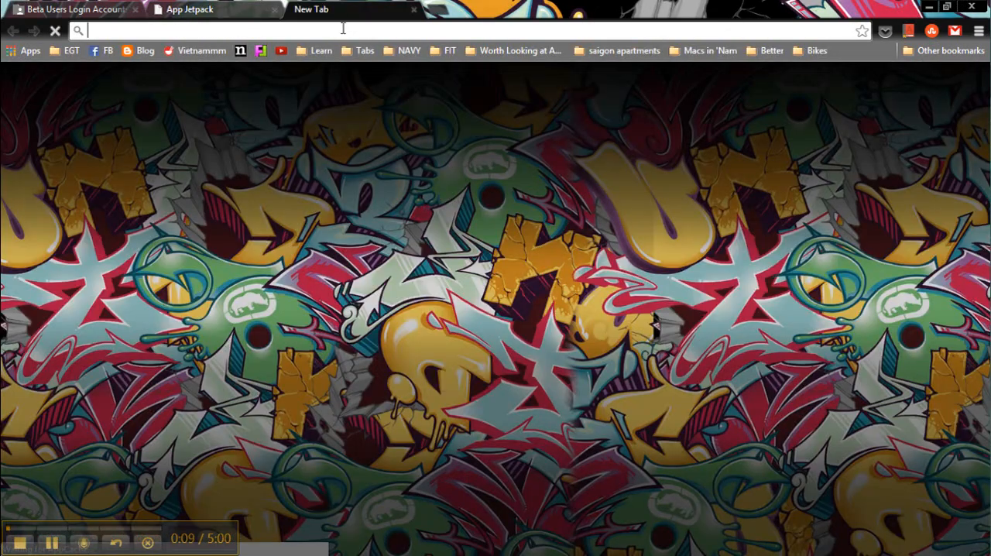
{"action": "type", "text": "www.applovin.com"}
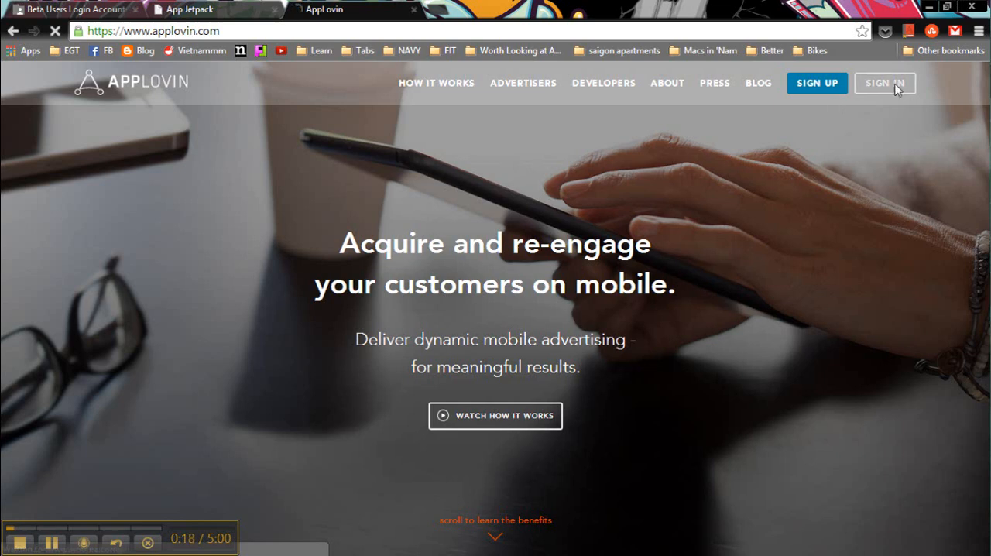
- Sign in to the AppLovin account through the homepage SIGN IN form
{"action": "left_click", "coordinate": [884, 83]}
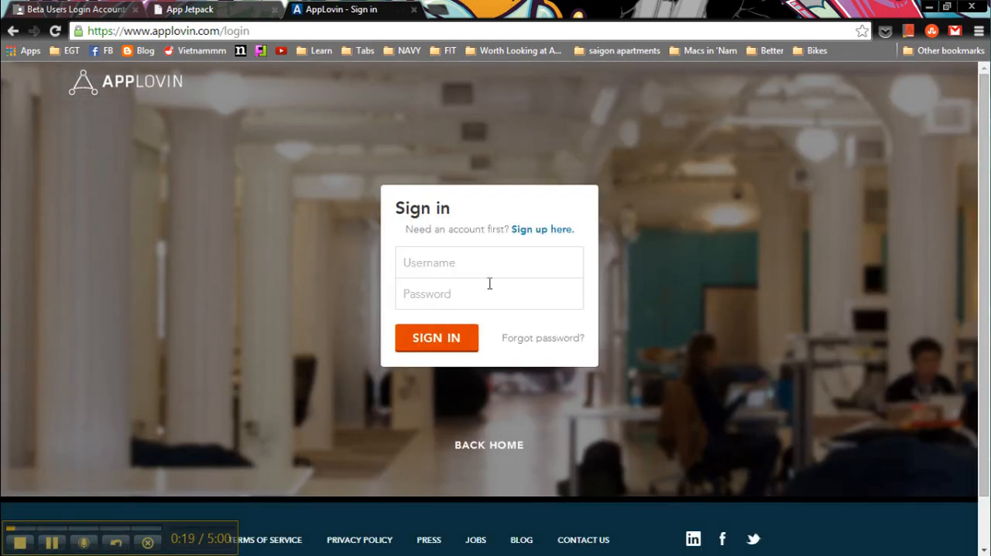
{"action": "left_click", "coordinate": [489, 261]}
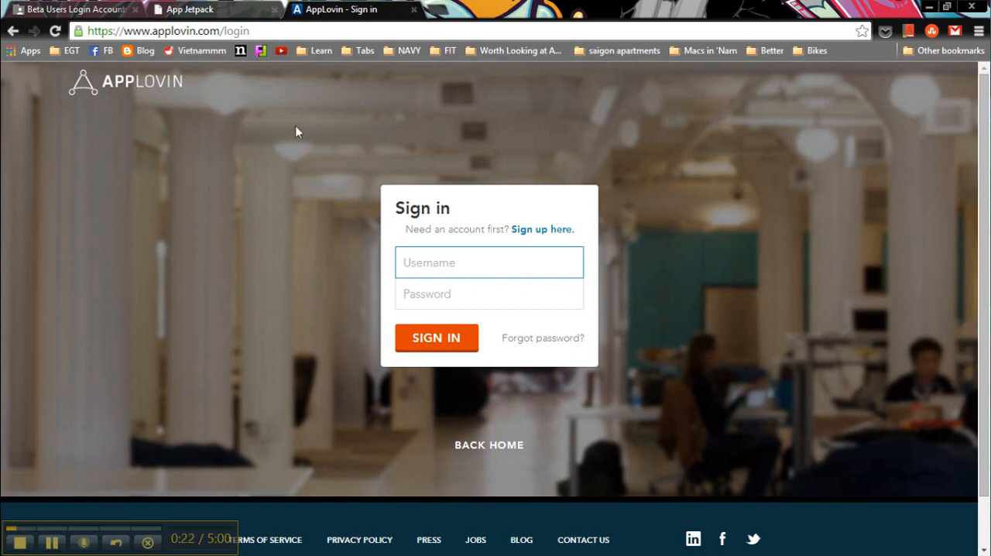
{"action": "mouse_move", "coordinate": [476, 304]}
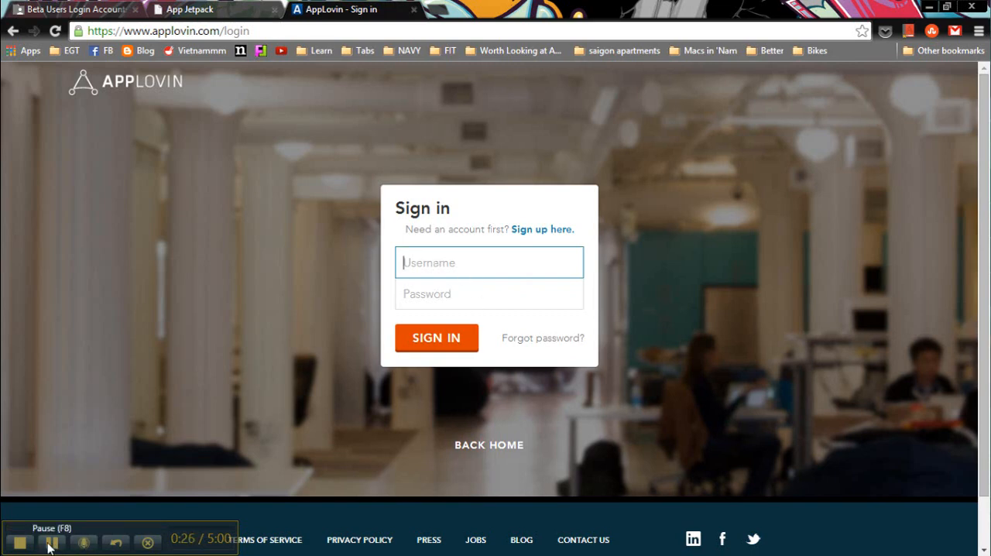
{"action": "left_click", "coordinate": [436, 338]}
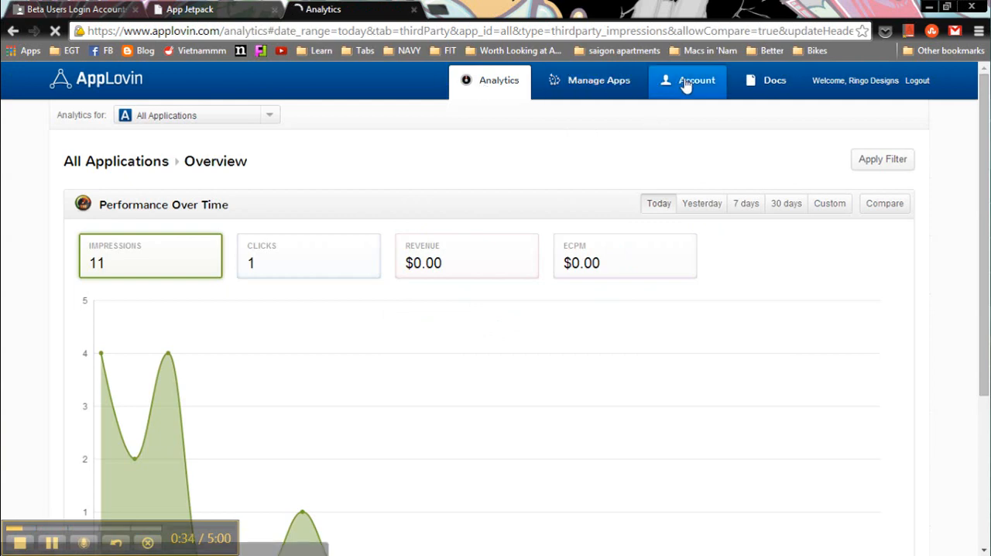
{"action": "mouse_move", "coordinate": [715, 99]}
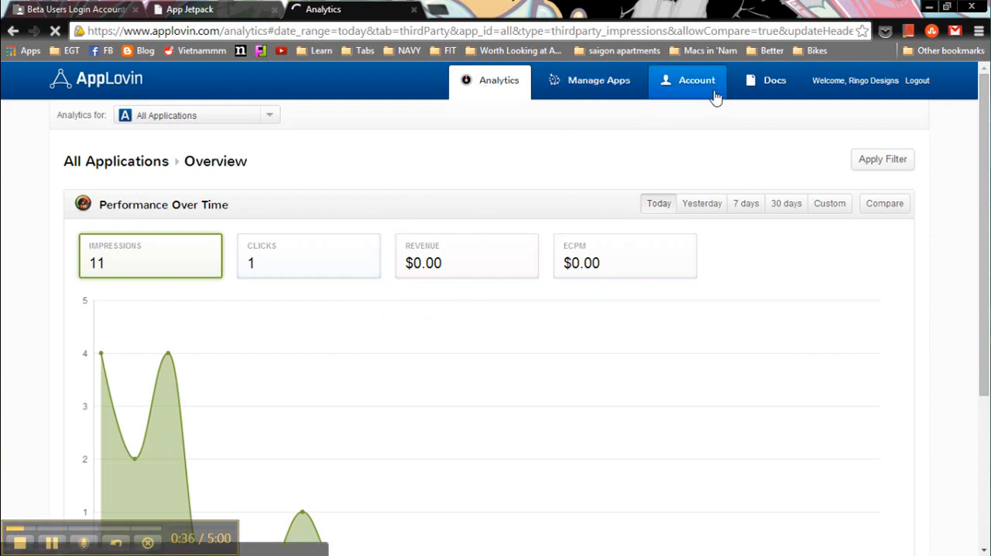
- Go to Account > Keys, dismissing Chrome's save-password prompt on the way
{"action": "left_click", "coordinate": [695, 81]}
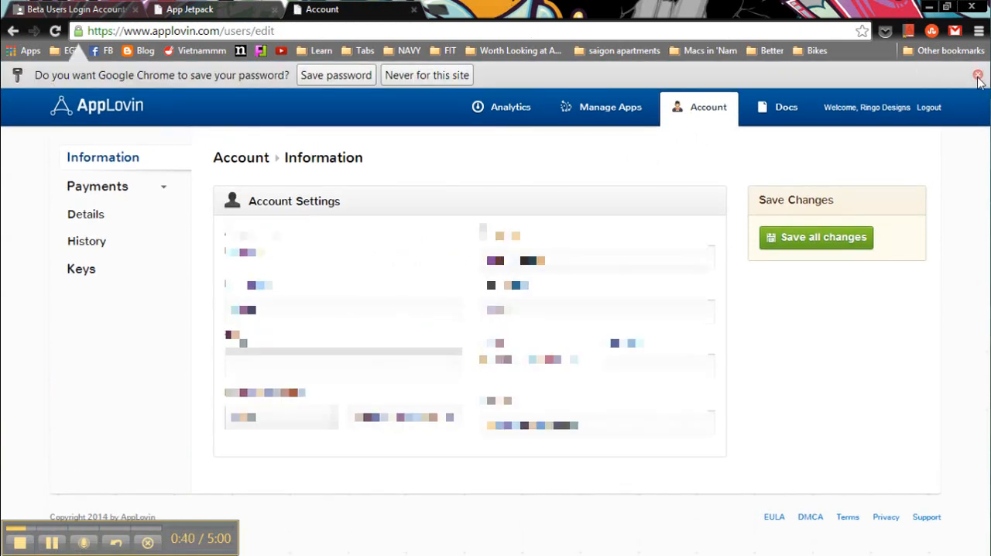
{"action": "left_click", "coordinate": [978, 74]}
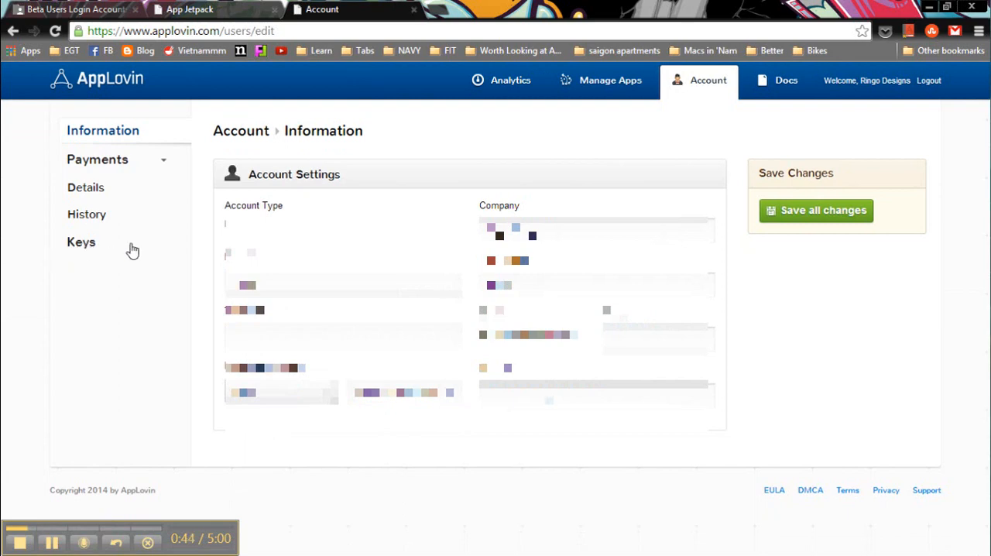
{"action": "mouse_move", "coordinate": [80, 241]}
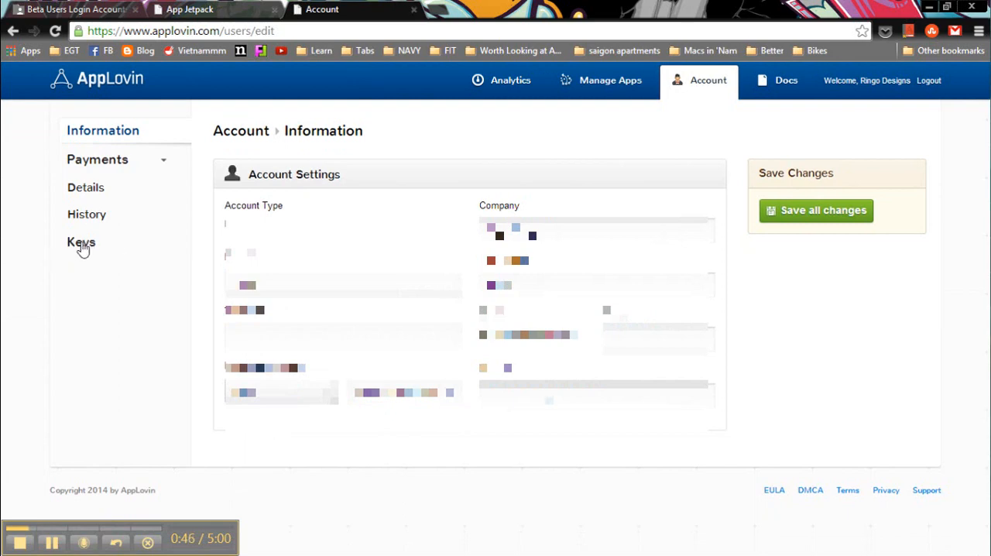
{"action": "left_click", "coordinate": [81, 242]}
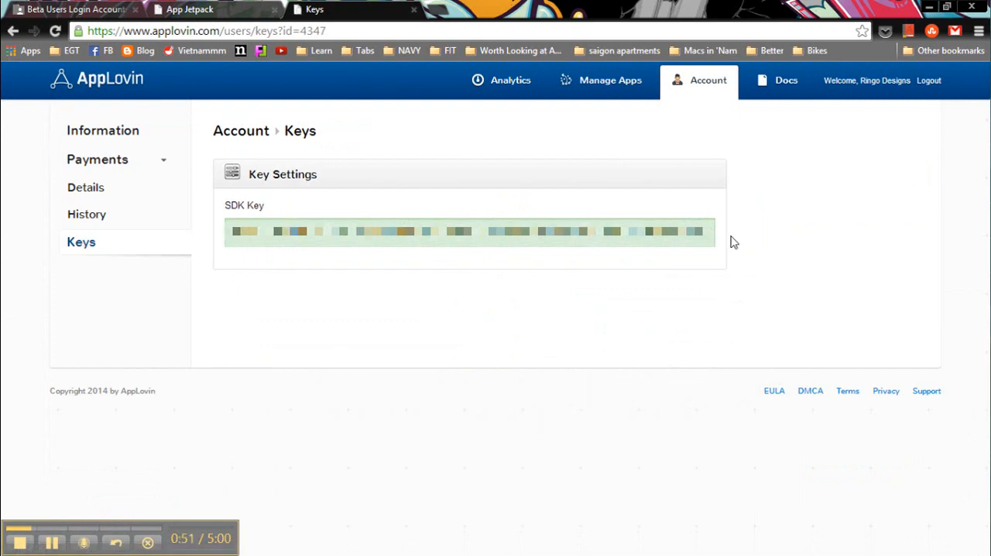
{"action": "mouse_move", "coordinate": [300, 205]}
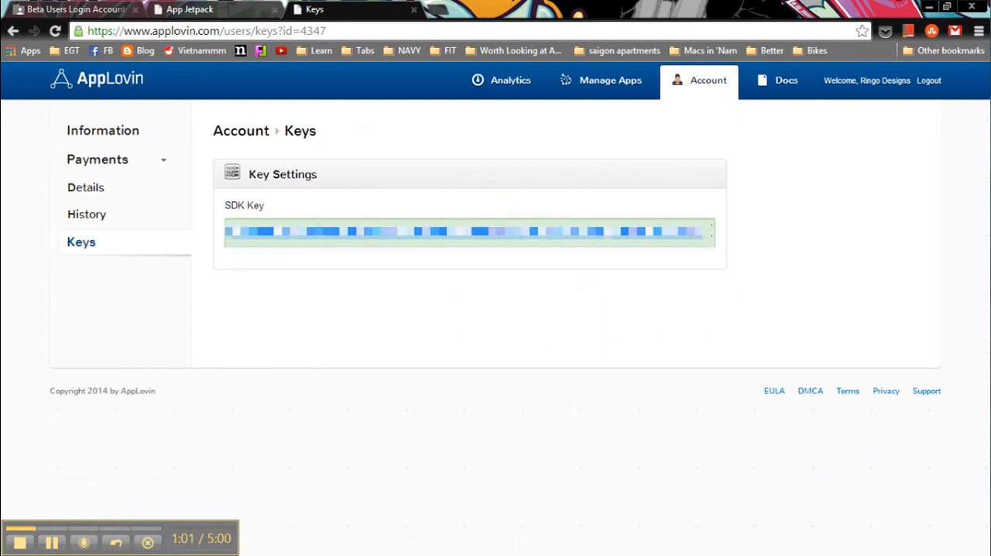
- Return to the App Jetpack connections tab with the copied SDK key
{"action": "left_click", "coordinate": [189, 9]}
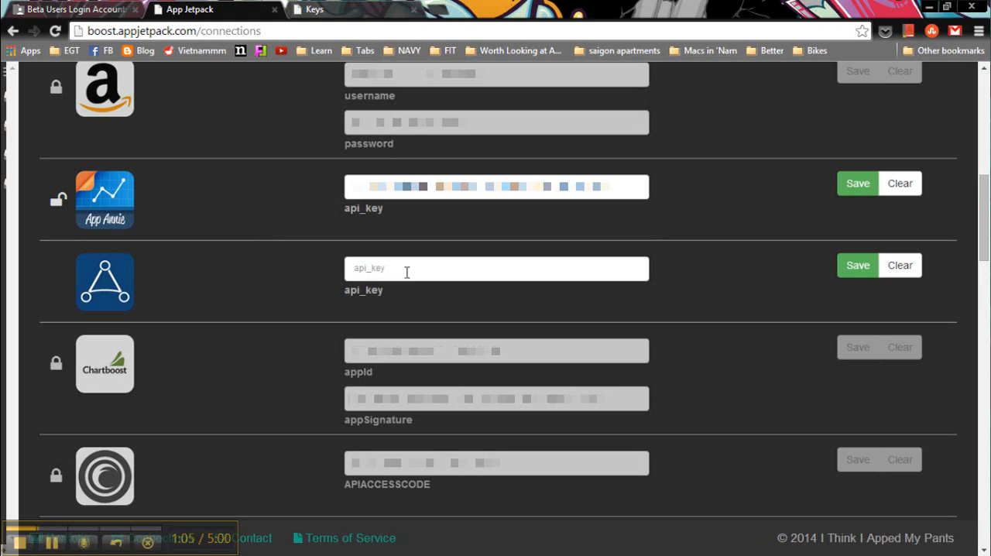
{"action": "mouse_move", "coordinate": [631, 260]}
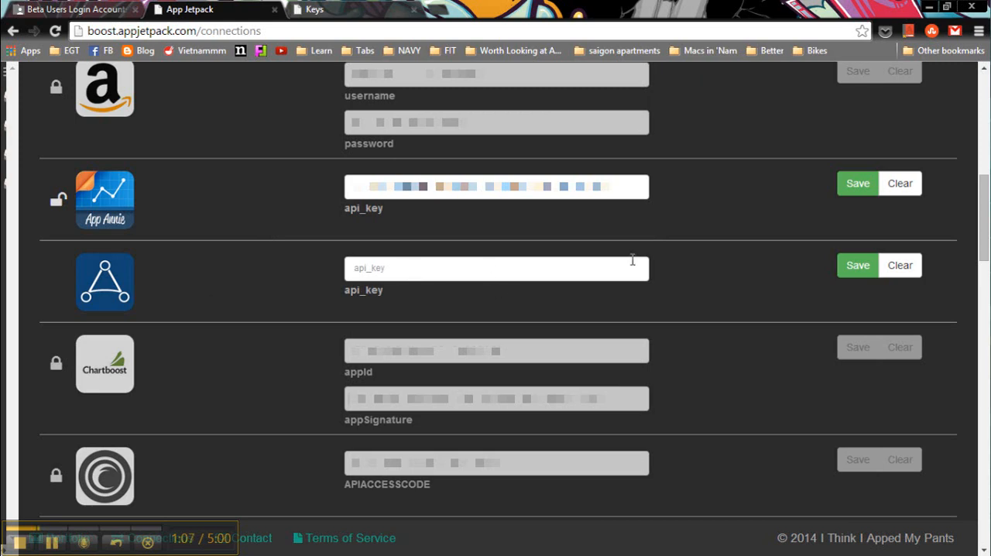